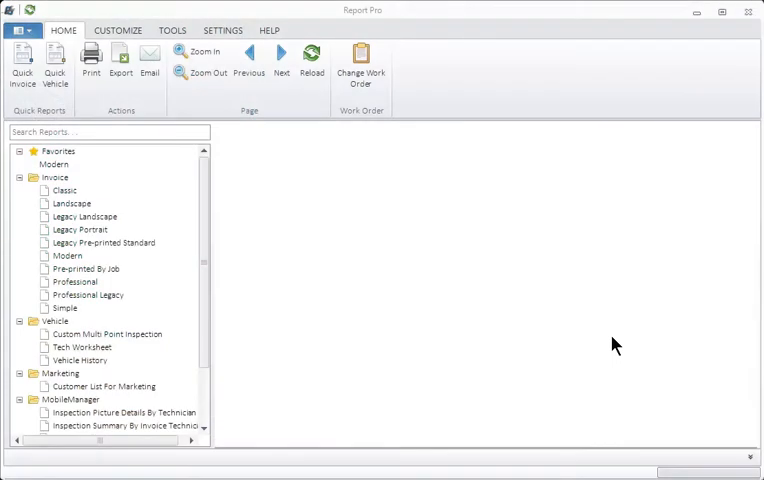
mouse_move(543, 151)
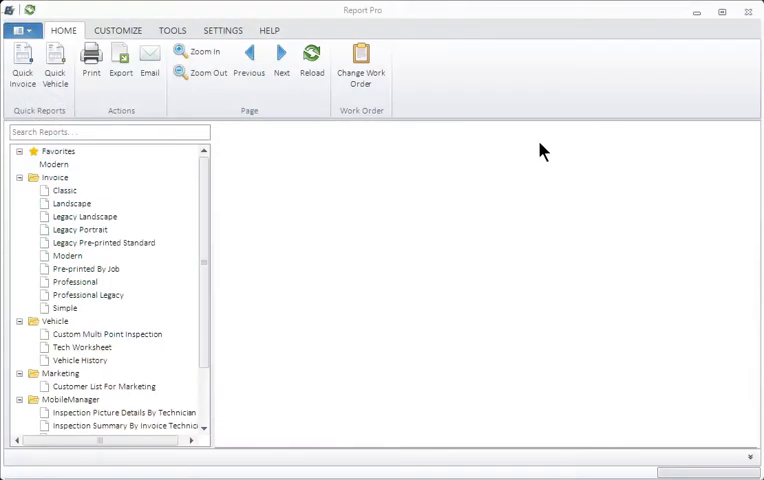
mouse_move(365, 22)
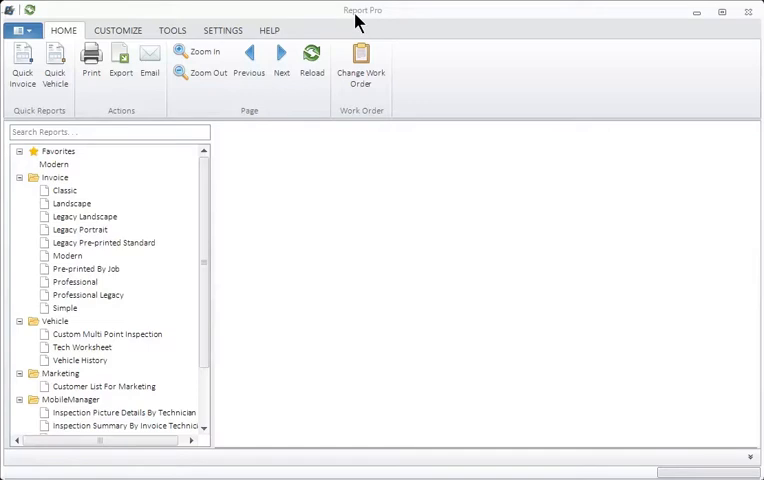
- Switch to the Customize ribbon to show the report customization options
left_click(117, 30)
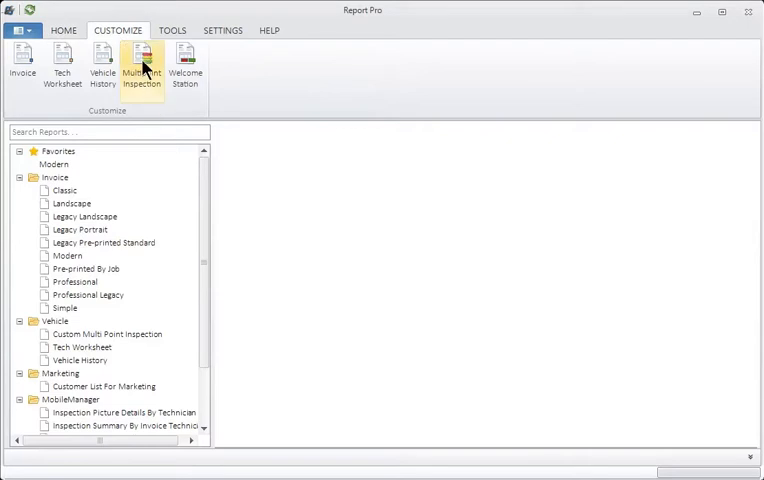
- Show the Inspections window listing Autometrics Standard and Courtesy inspections
left_click(141, 65)
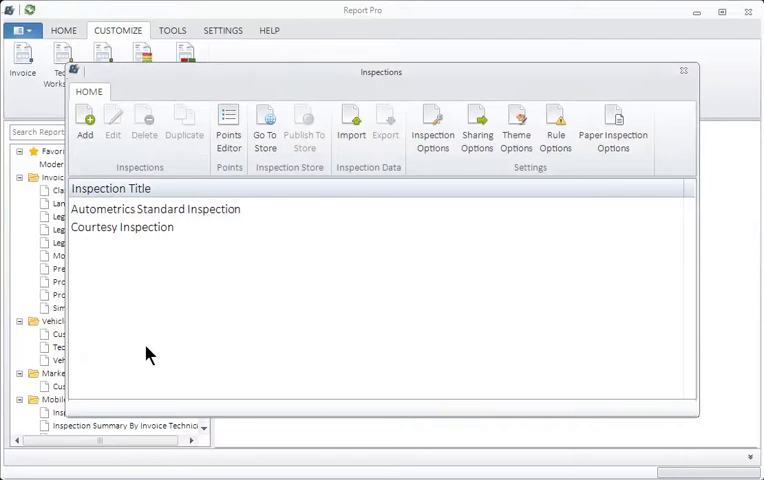
mouse_move(156, 368)
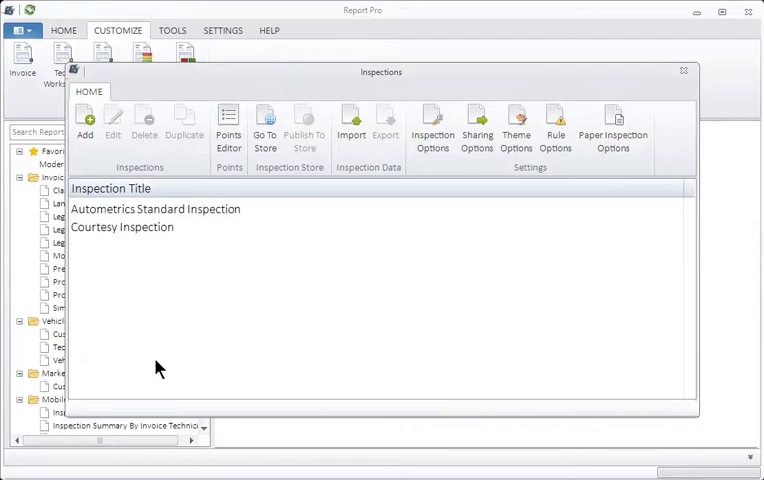
mouse_move(155, 357)
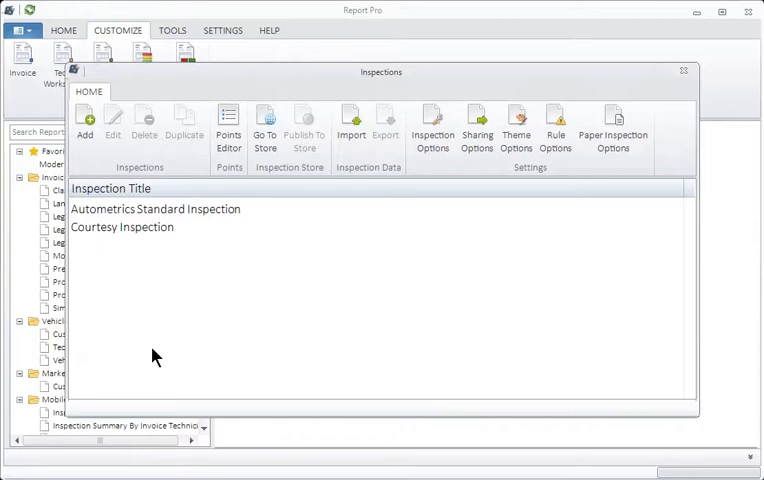
mouse_move(163, 345)
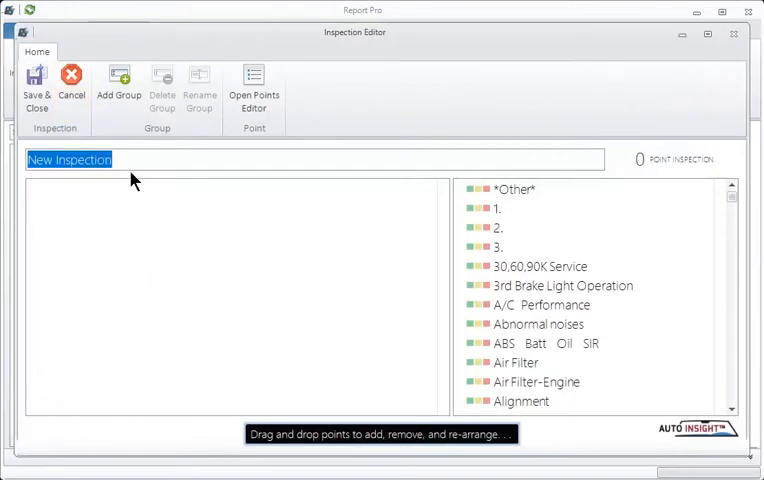
- Title the new inspection 'Electrical System Check' instead of 'New Inspection'
type("Electrical Syst")
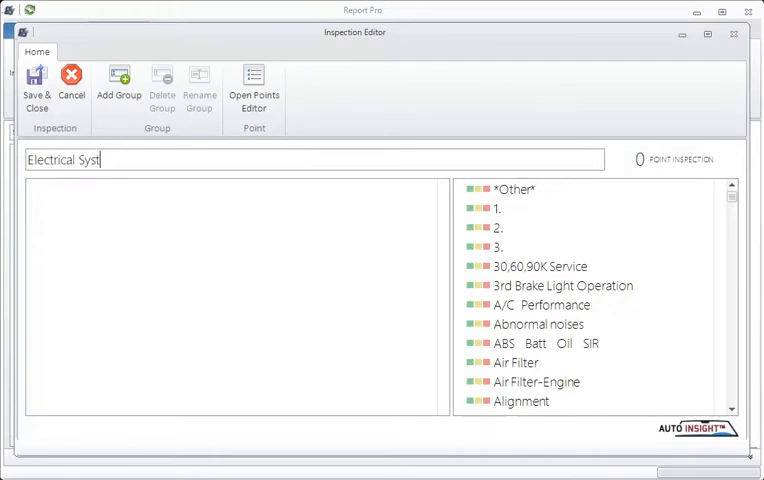
type("em Check")
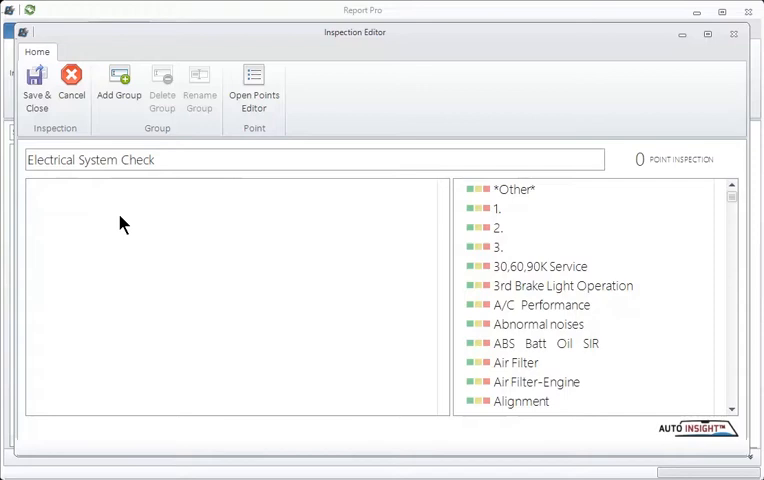
left_click(48, 160)
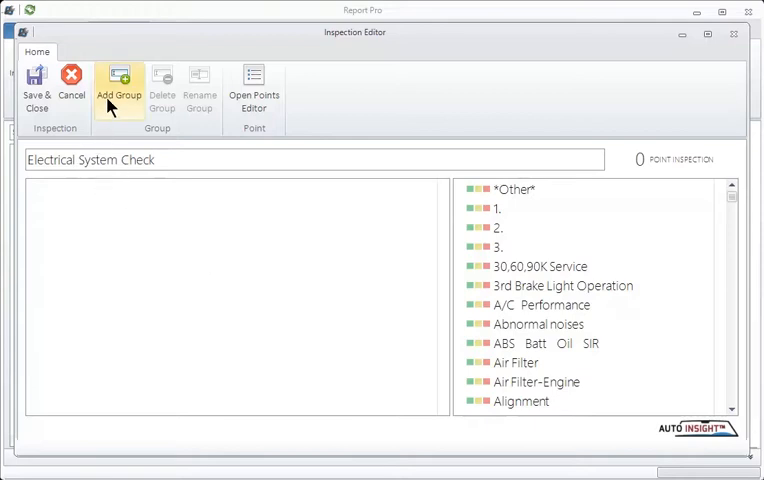
- Add a group named 'Battery Check' to the Electrical System Check inspection
left_click(118, 85)
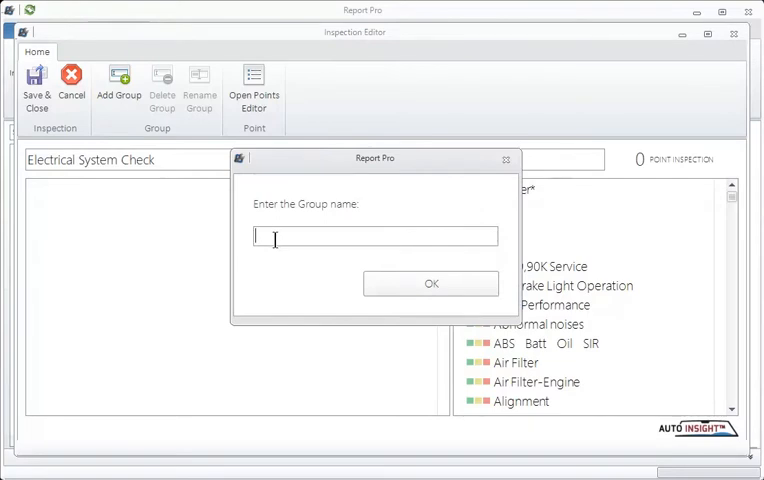
type("Battery C")
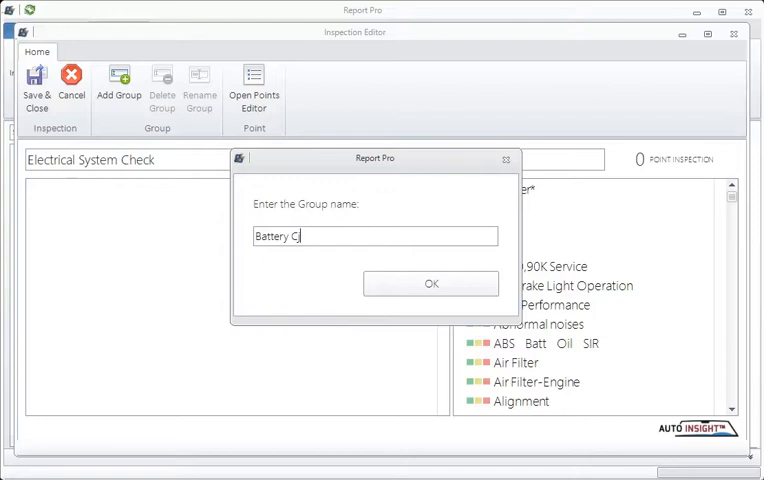
type("heck")
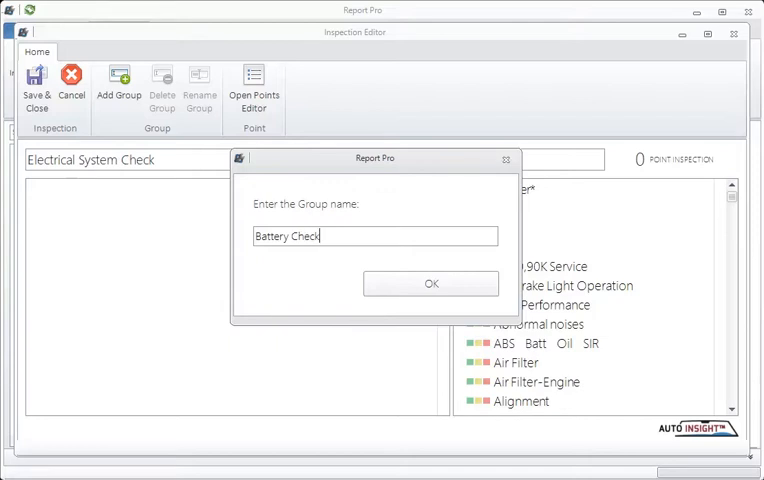
mouse_move(431, 283)
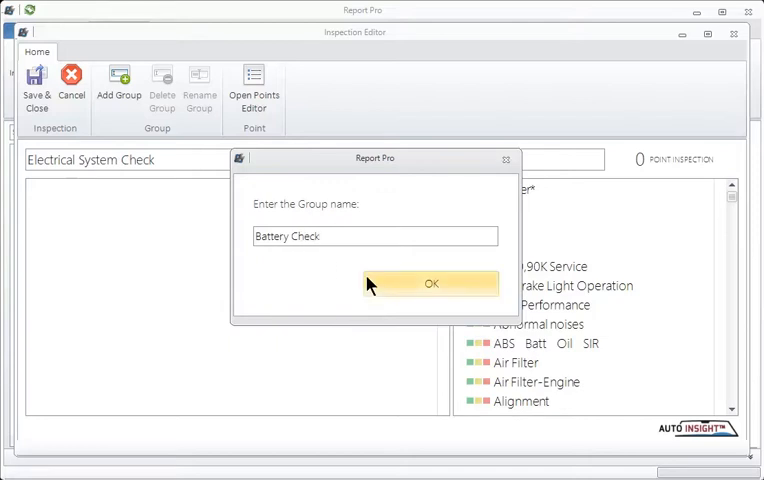
left_click(431, 283)
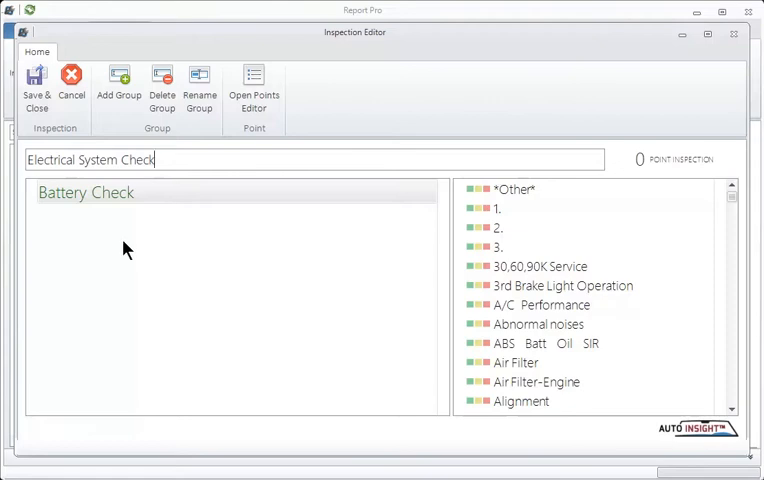
mouse_move(509, 318)
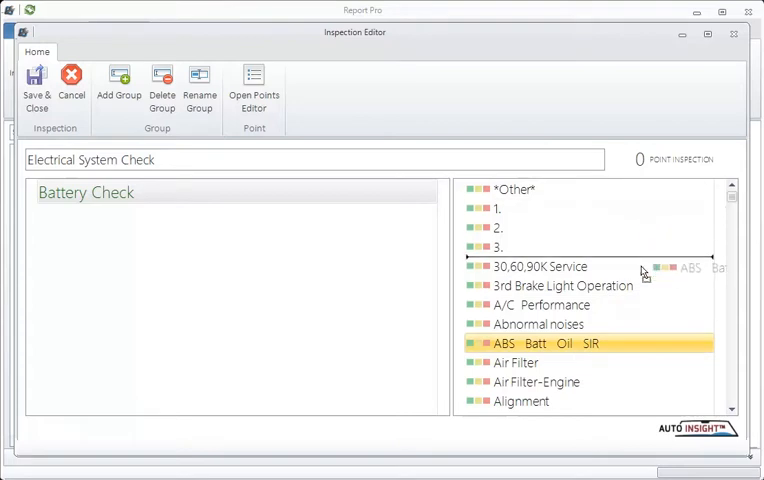
- Add Battery, Belts, Battery Terminals/Connections, Battery Hold Down and Battery Cables points to Battery Check
scroll("down", 3)
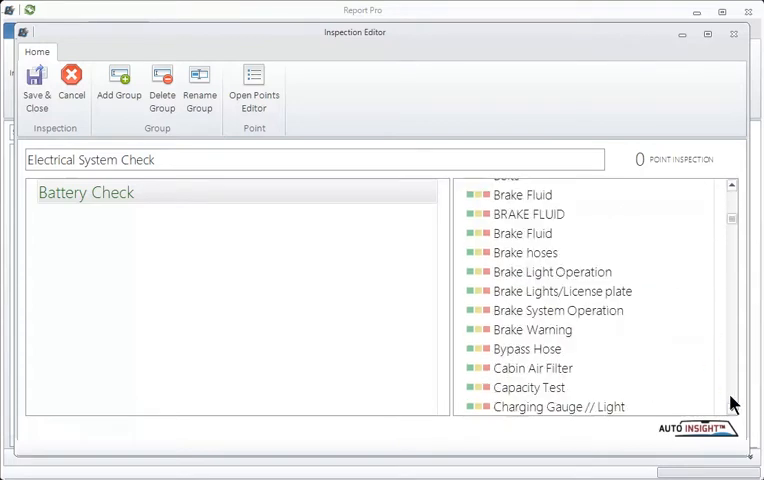
scroll("down", 3)
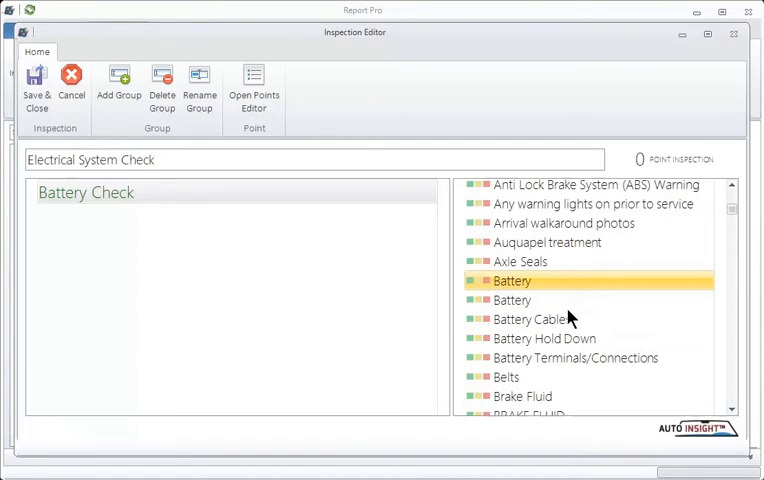
mouse_move(525, 323)
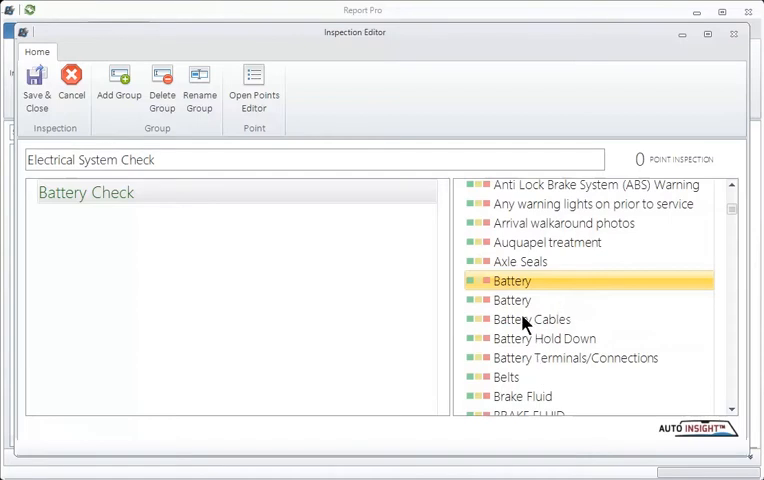
left_click(531, 319)
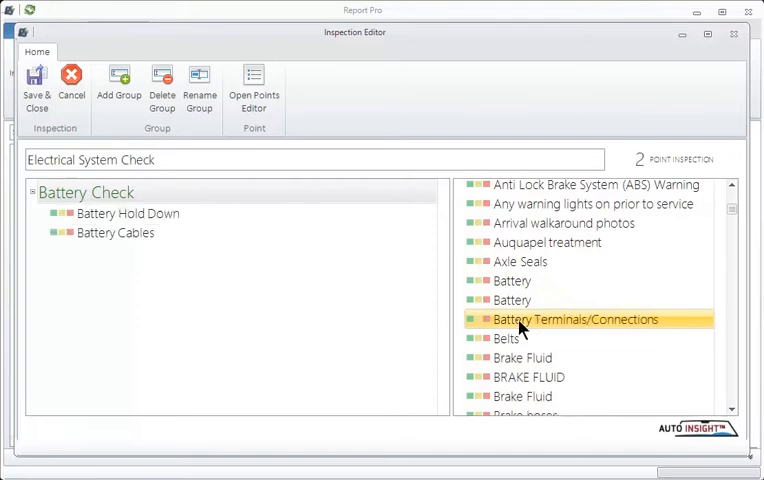
double_click(585, 319)
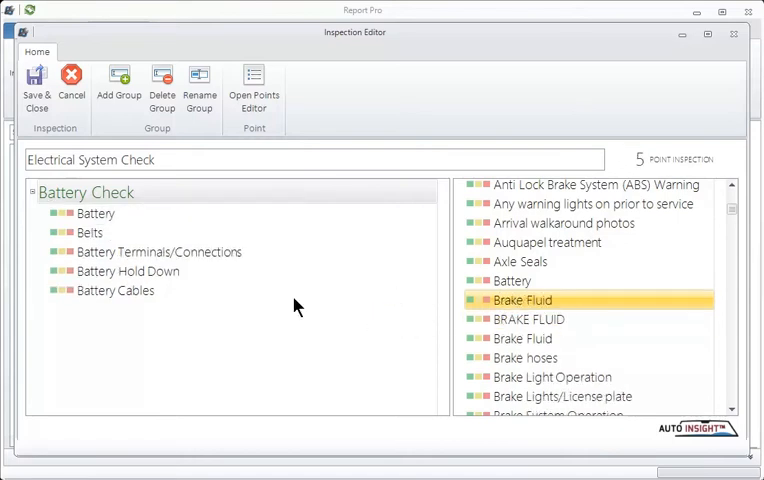
mouse_move(237, 335)
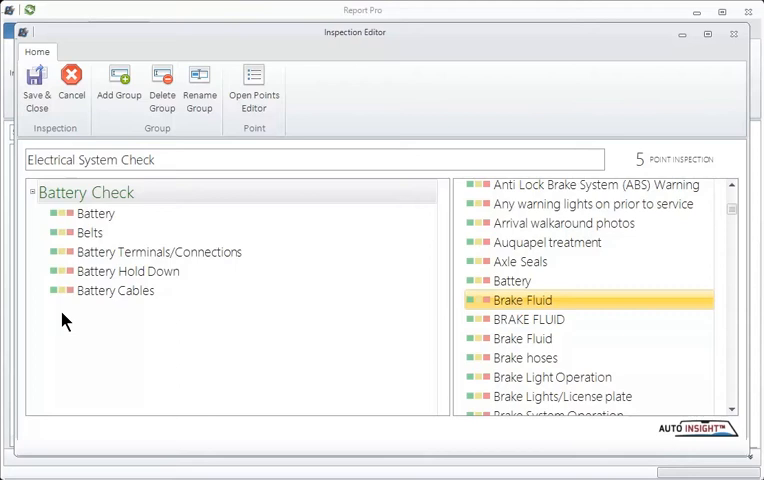
mouse_move(203, 336)
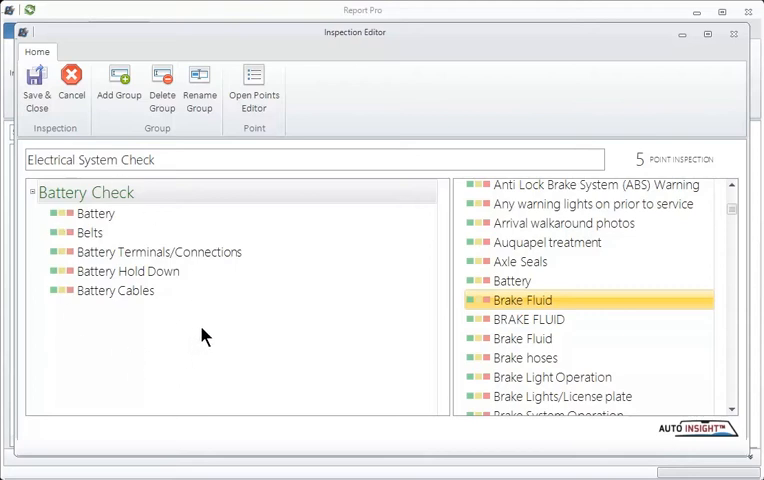
mouse_move(220, 330)
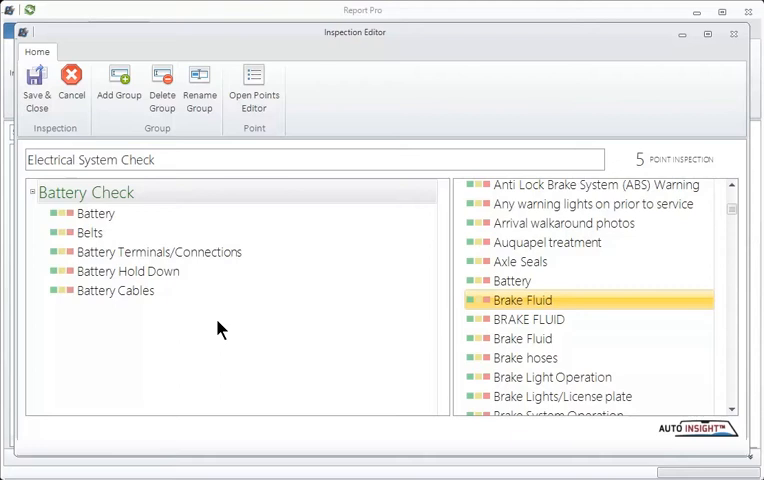
mouse_move(168, 297)
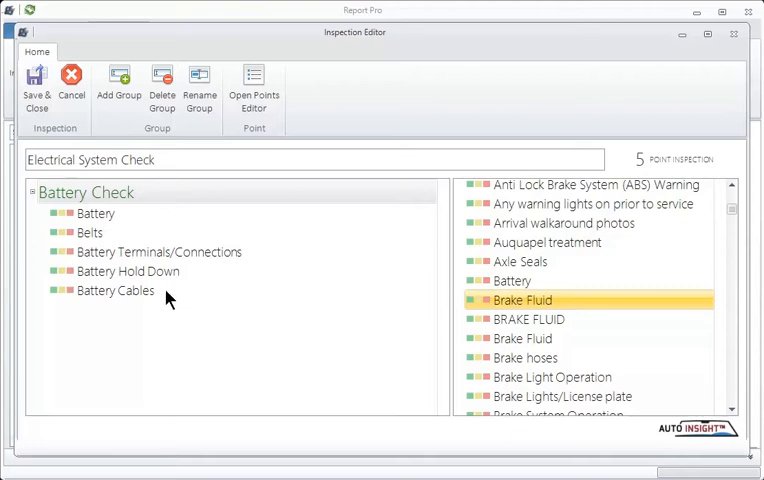
- Reorder Battery Check points: Battery Hold Down first, then Belts, Terminals/Connections, Cables, Battery last
left_click(128, 271)
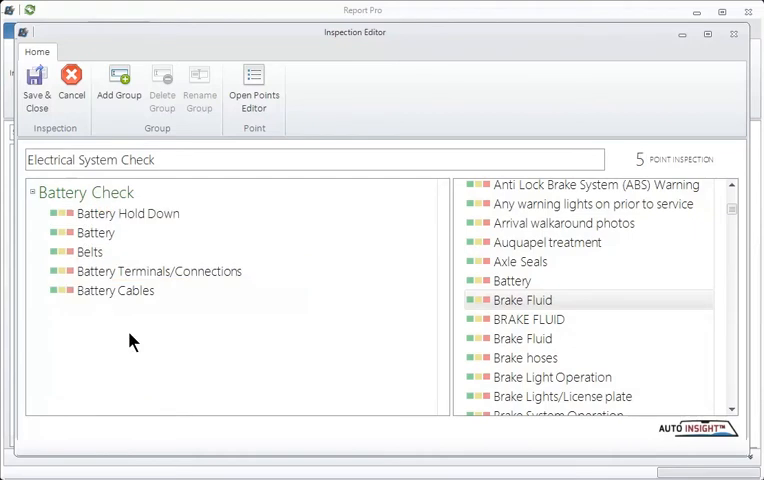
mouse_move(88, 258)
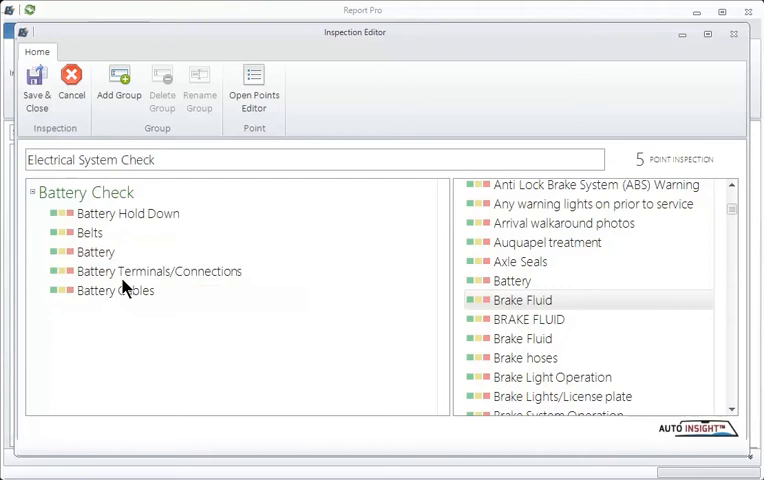
left_click(159, 271)
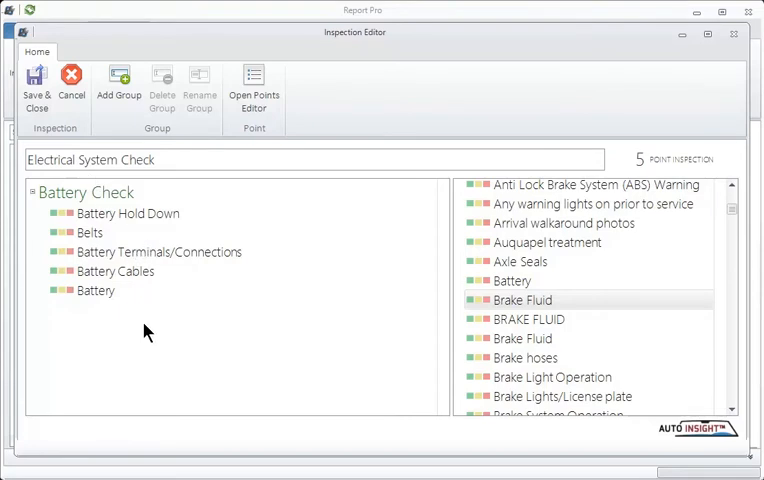
mouse_move(165, 273)
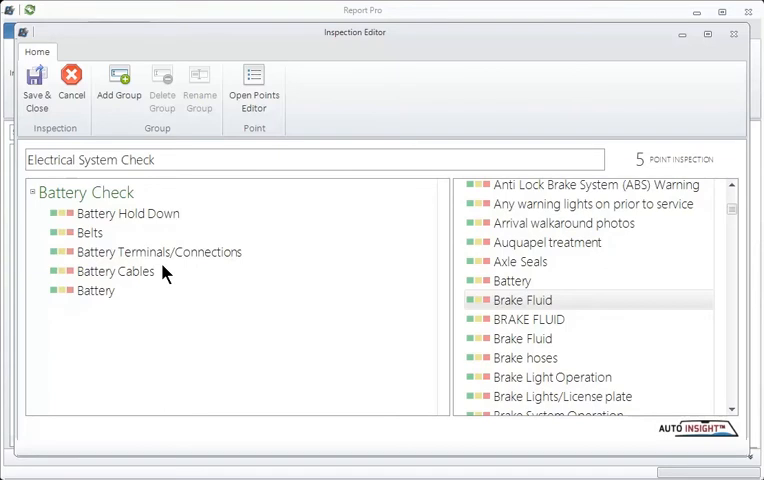
mouse_move(120, 137)
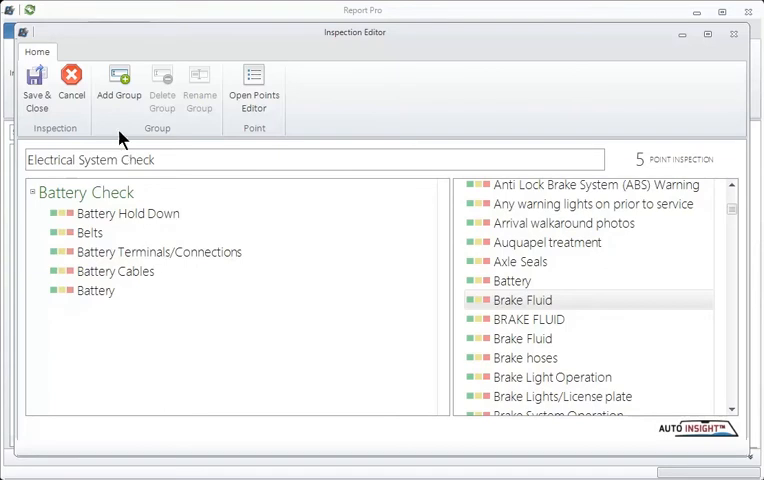
mouse_move(118, 85)
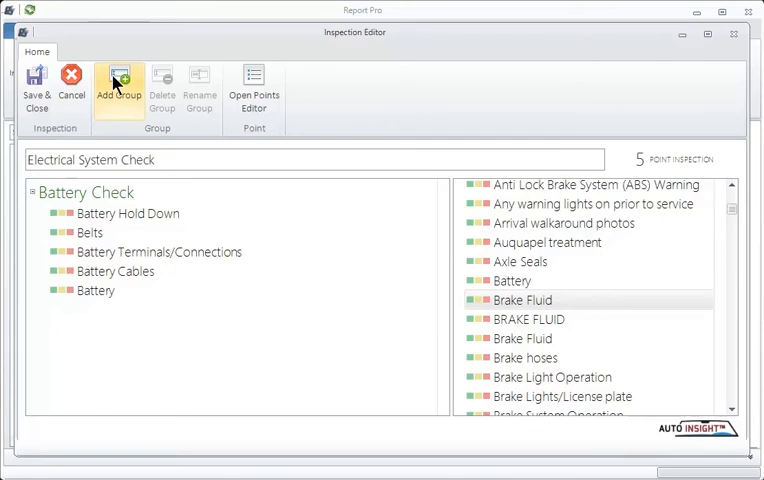
- Add a second group named 'Charging System Check' below Battery Check
left_click(118, 85)
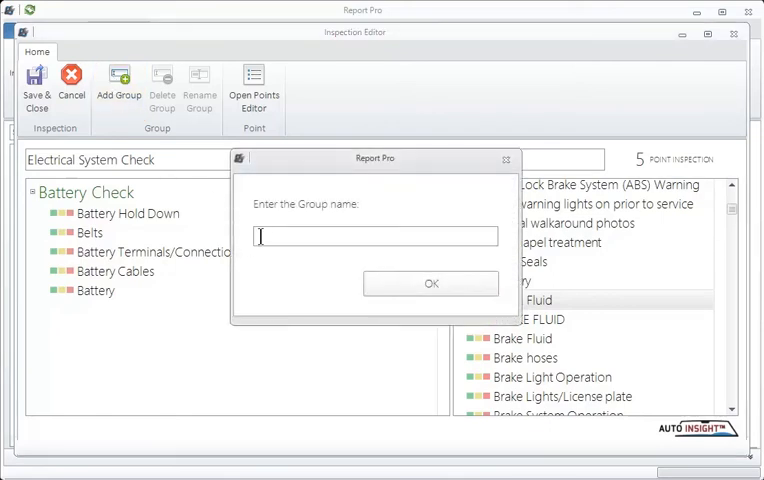
type("Charging System Check")
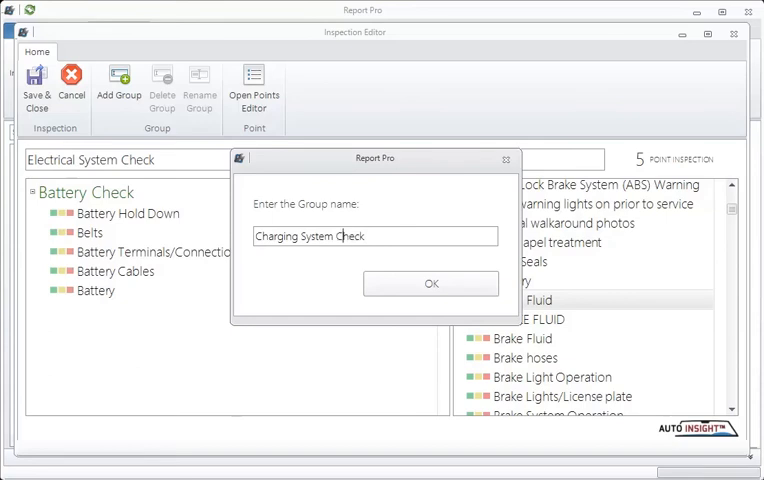
left_click(431, 283)
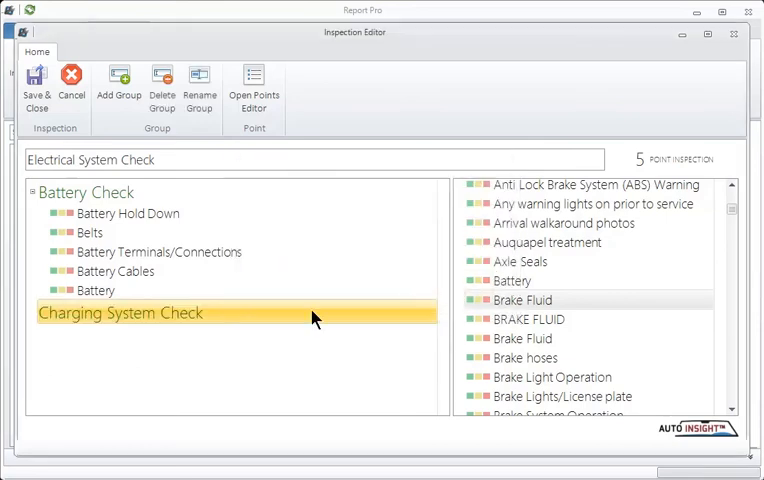
mouse_move(108, 360)
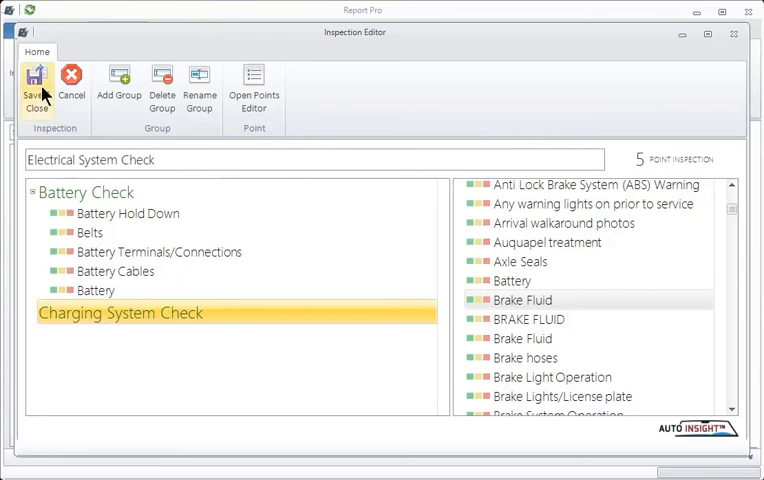
- Save Electrical System Check and return to the inspections list
left_click(37, 88)
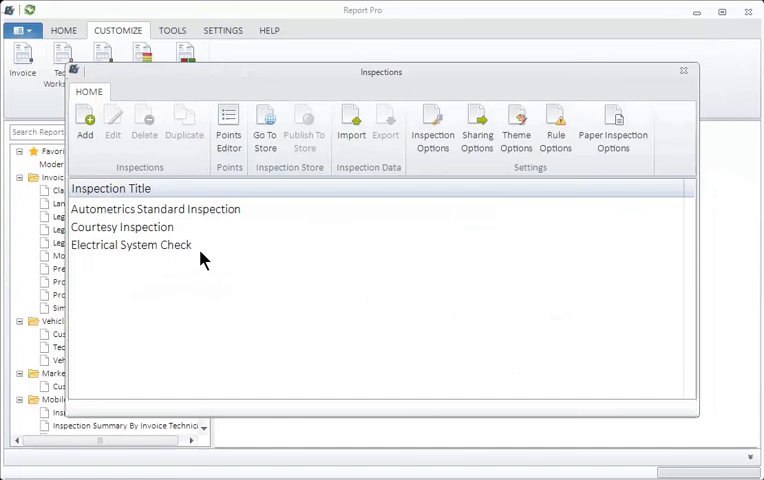
mouse_move(140, 251)
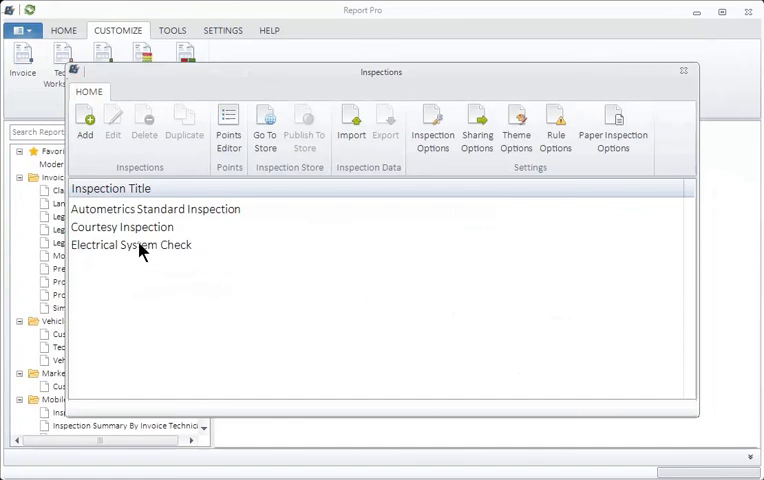